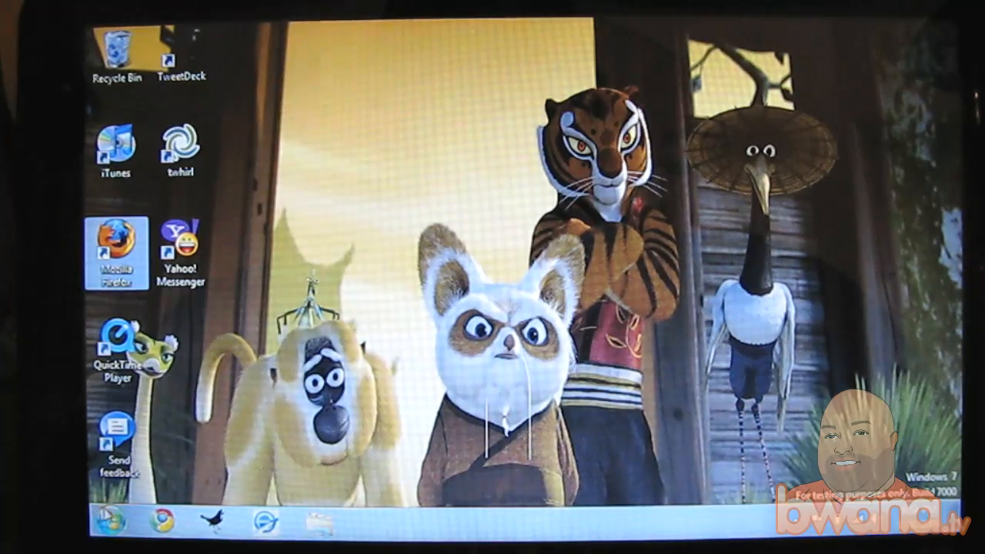
# Step: Bring up the Computer shortcut menu from the Start menu to reach Properties
pyautogui.click(101, 537)
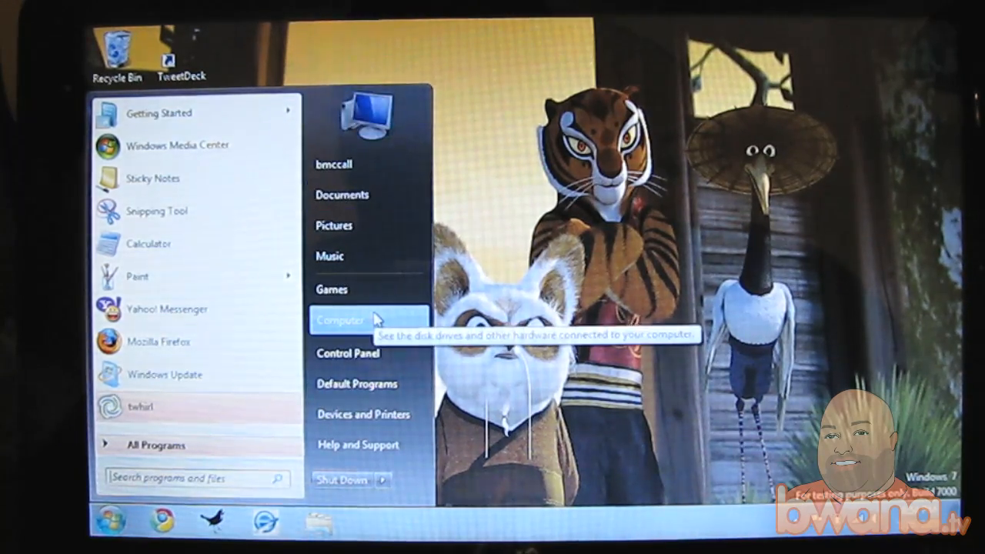
pyautogui.rightClick(344, 320)
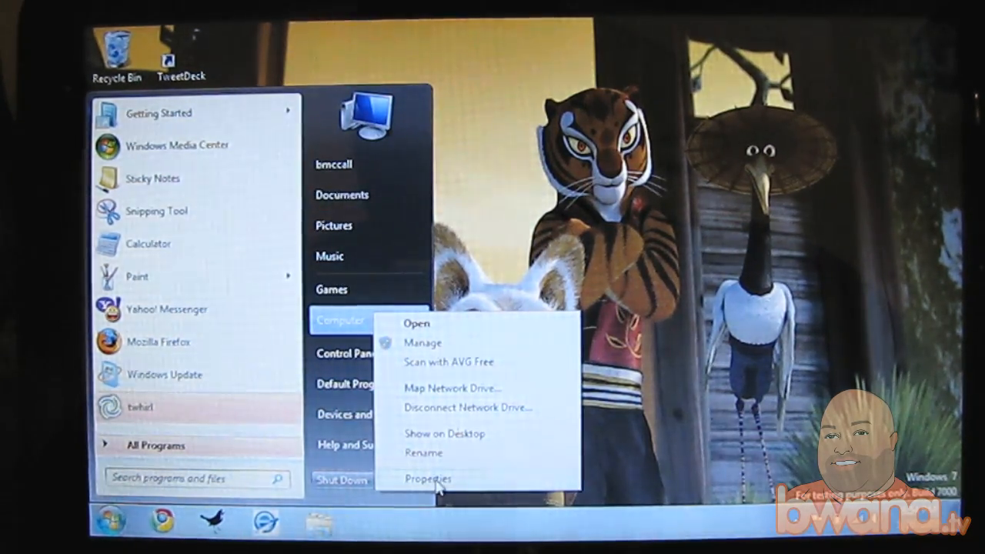
# Step: View the System page showing the 2.3 rating, Atom N270 processor and 2 GB memory
pyautogui.click(430, 477)
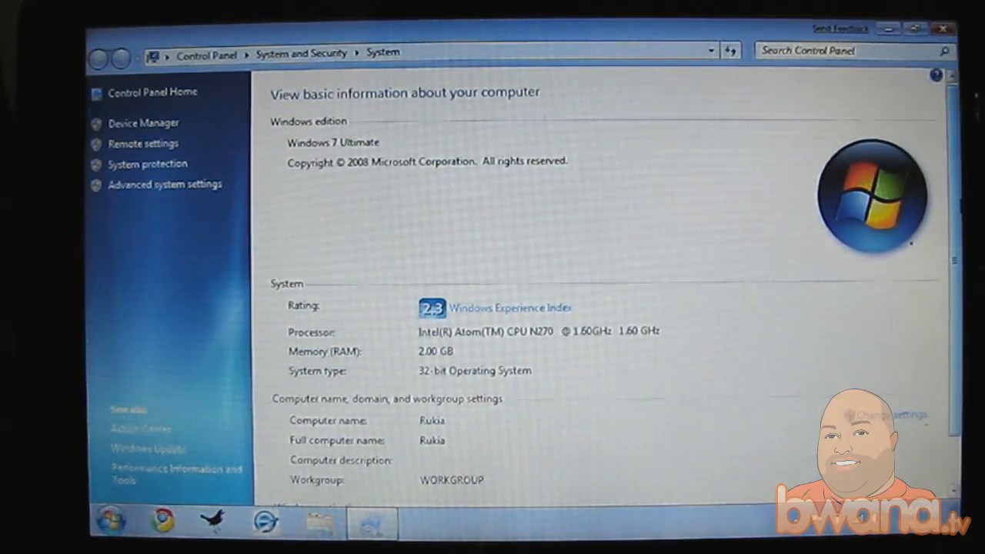
pyautogui.scroll(-3)
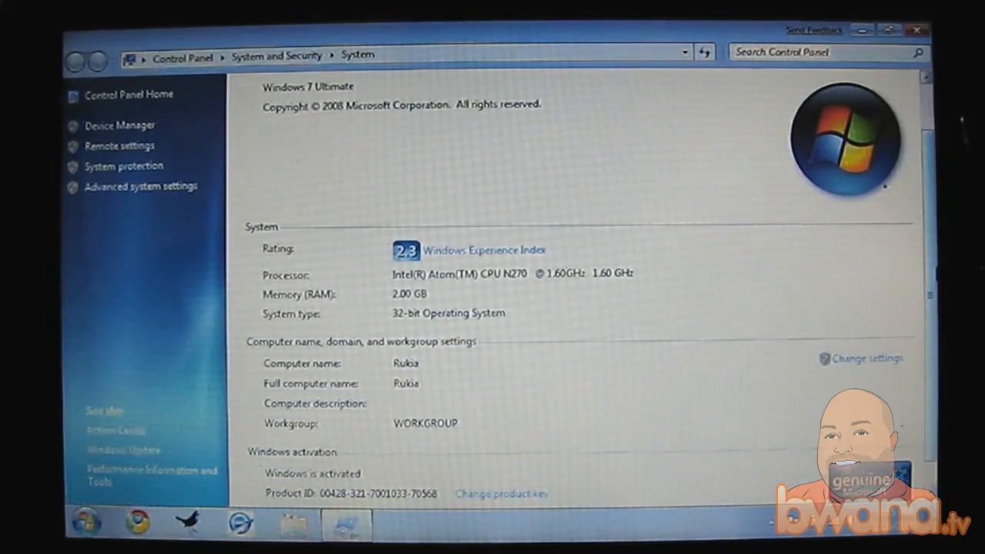
pyautogui.scroll(-3)
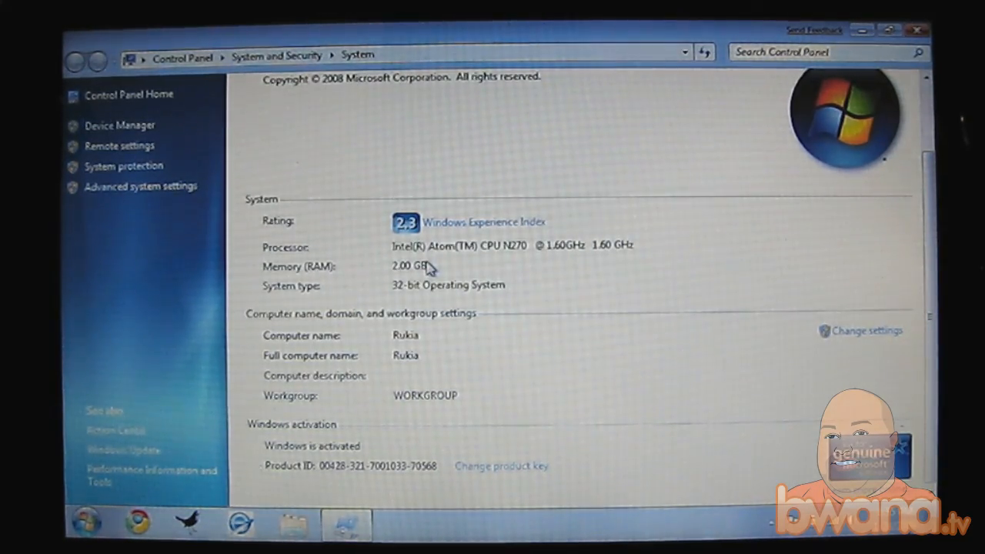
pyautogui.moveTo(496, 301)
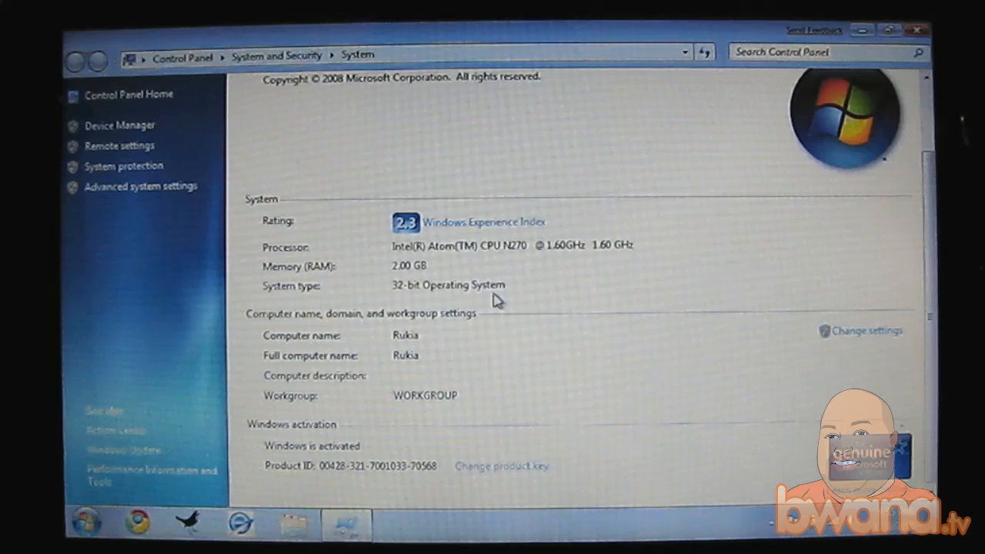
pyautogui.moveTo(926, 123)
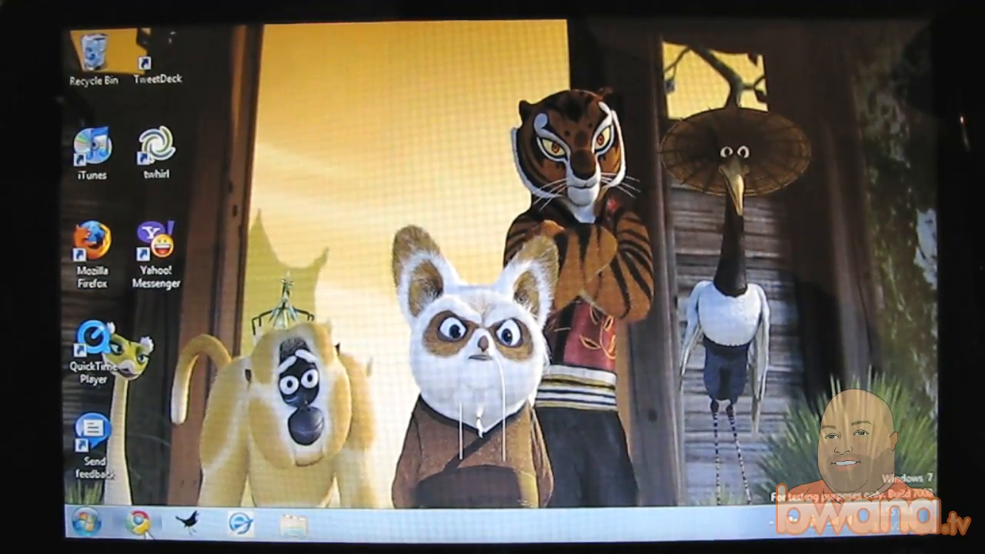
# Step: Start Chrome, enter the Bwana.org Gmail address, load Hulu from most-visited sites and add a tab
pyautogui.click(137, 523)
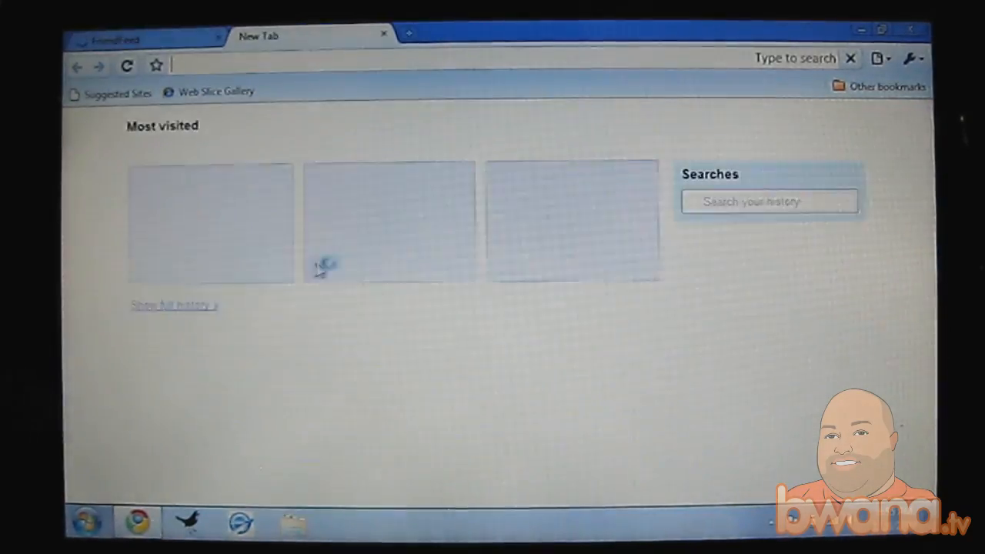
pyautogui.write('http://mail.google.com/a/bwana.org')
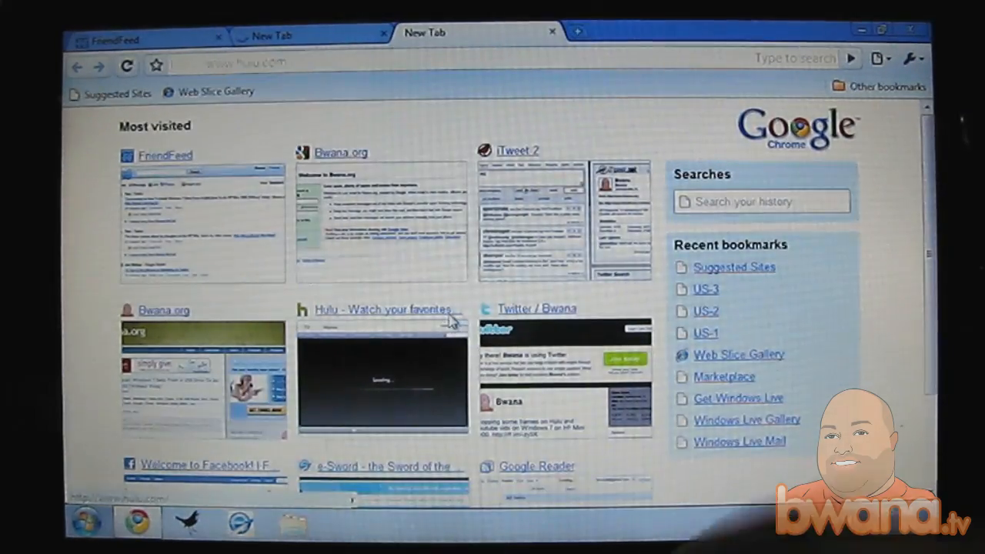
pyautogui.click(385, 308)
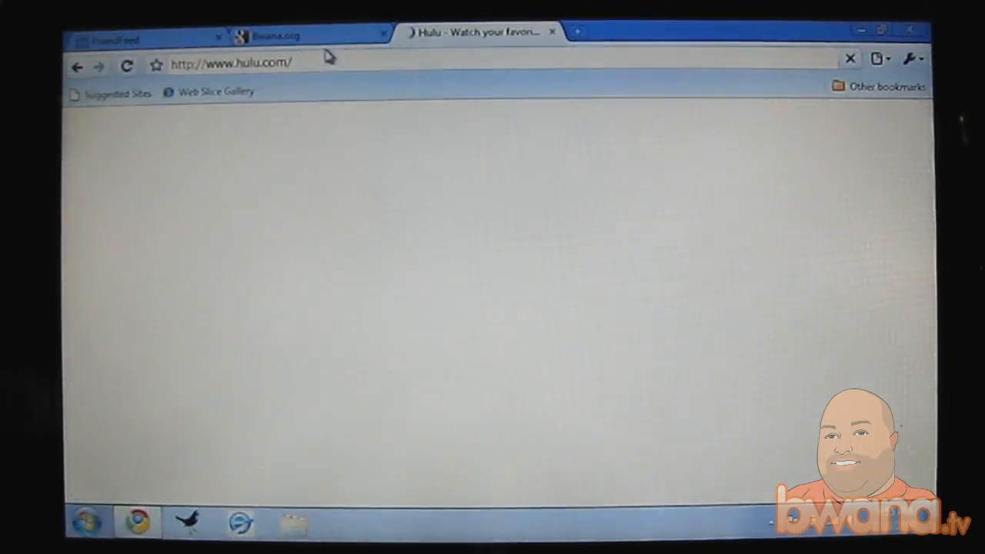
pyautogui.click(582, 30)
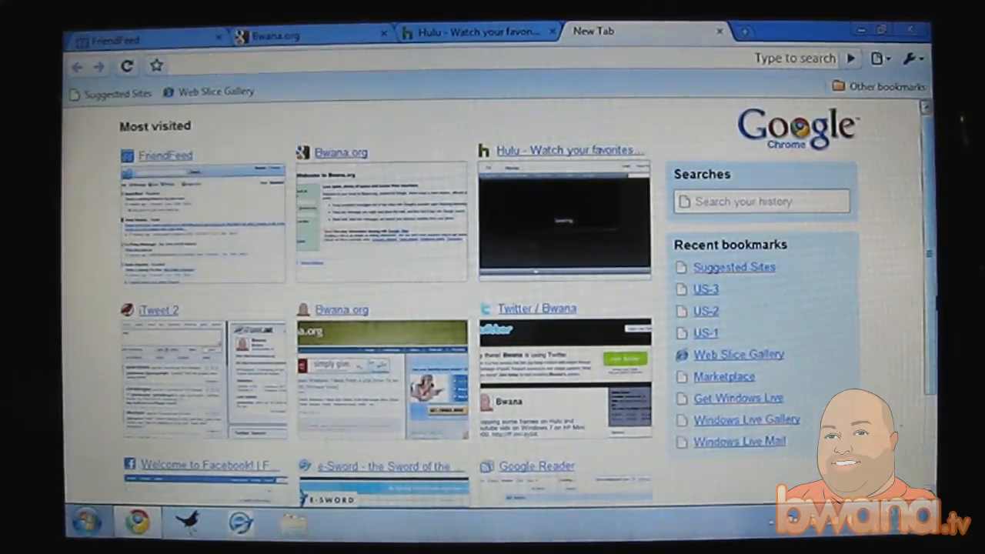
pyautogui.scroll(-3)
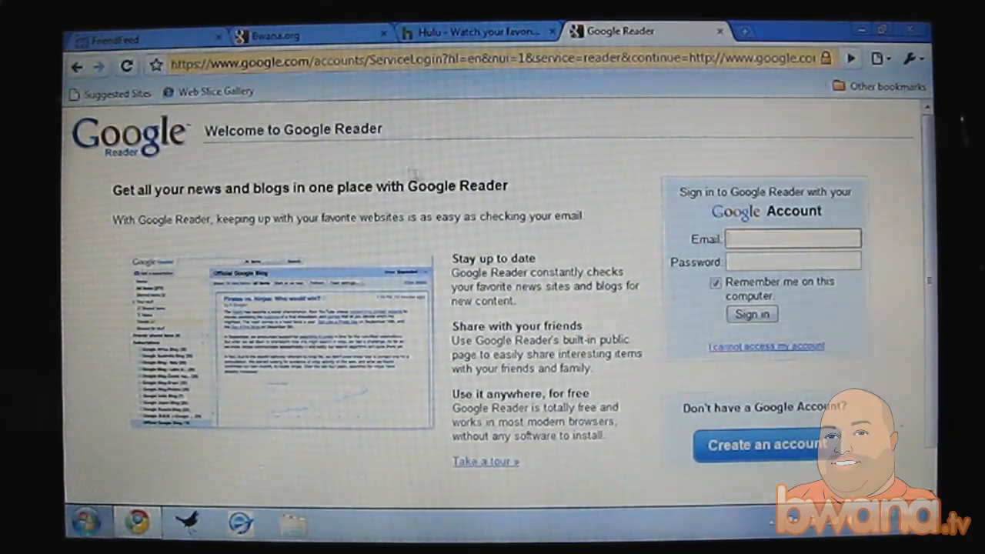
# Step: Return to the Hulu tab and launch Firefox alongside Chrome
pyautogui.click(476, 32)
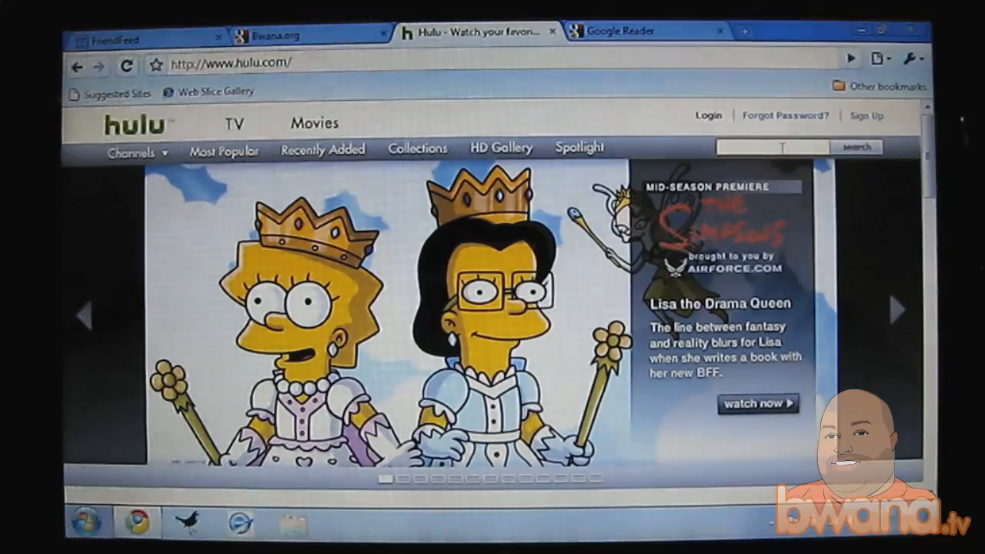
pyautogui.scroll(-3)
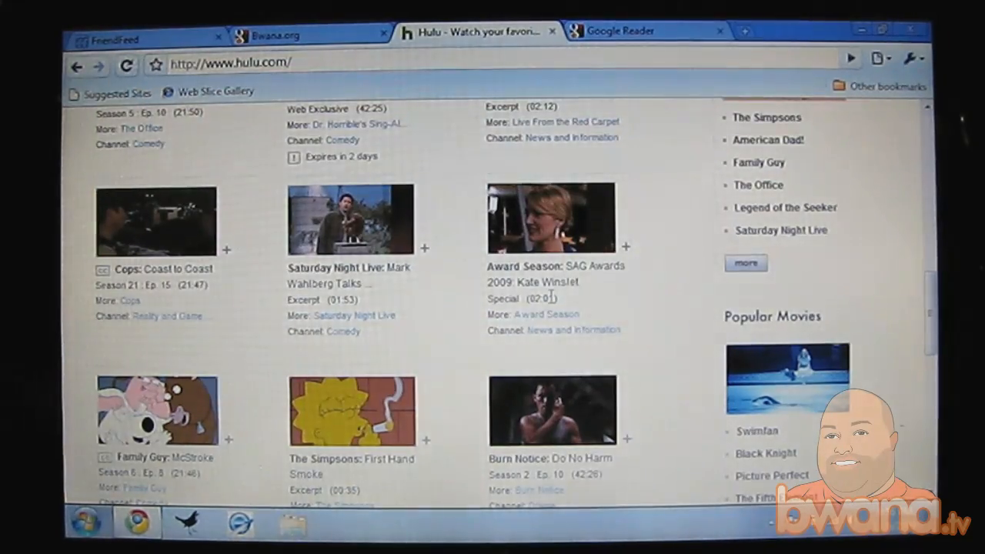
pyautogui.click(77, 521)
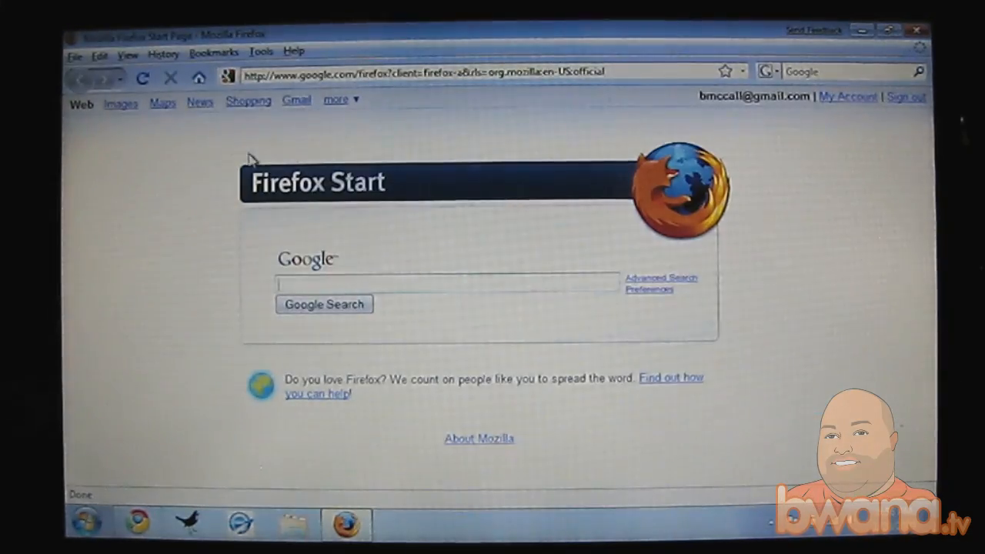
# Step: Sign in to the Bwana.org hosted Gmail account in Firefox with the suggested username
pyautogui.click(416, 72)
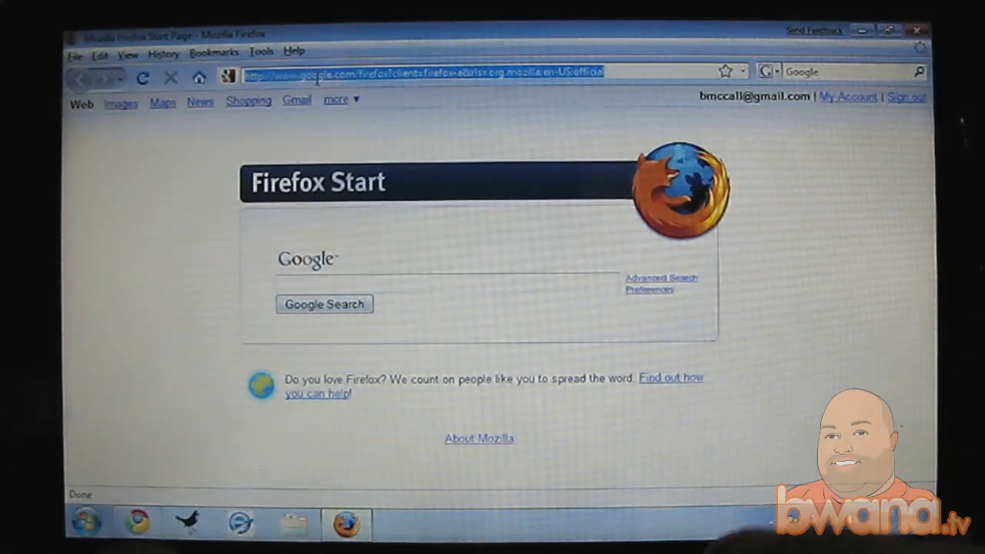
pyautogui.write('www.google.com/a/bwana.org/ServiceLogin?service=mail&passive=true&rm=false&continue')
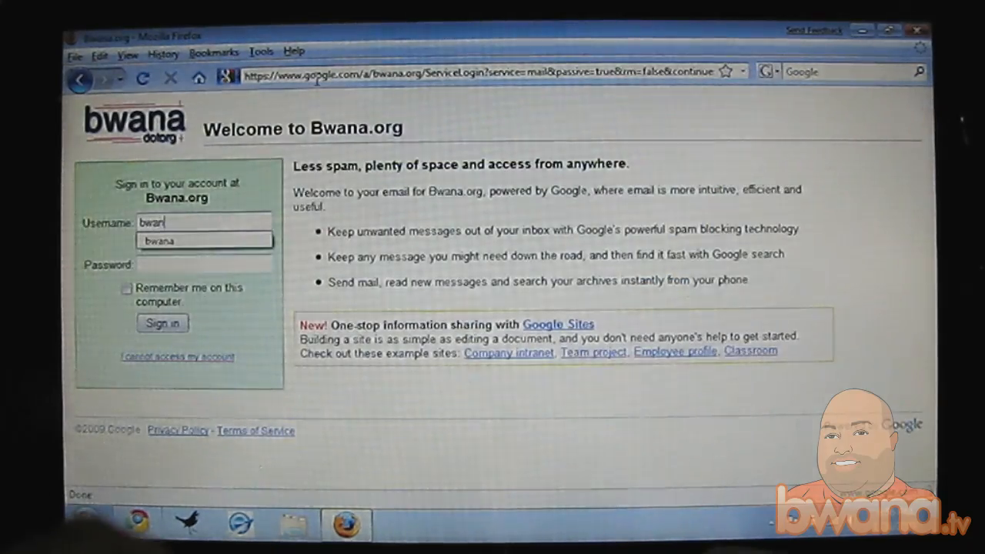
pyautogui.click(161, 324)
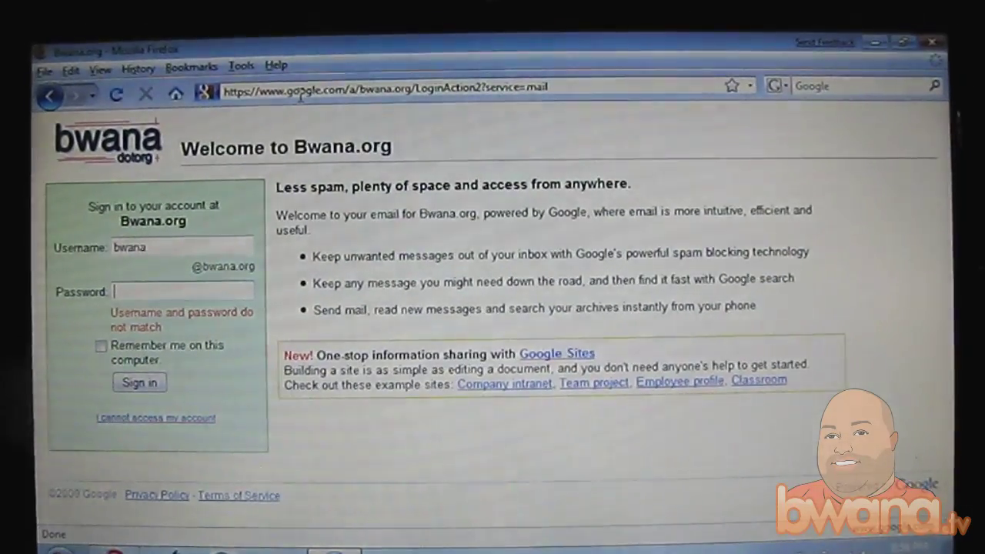
pyautogui.write('●')
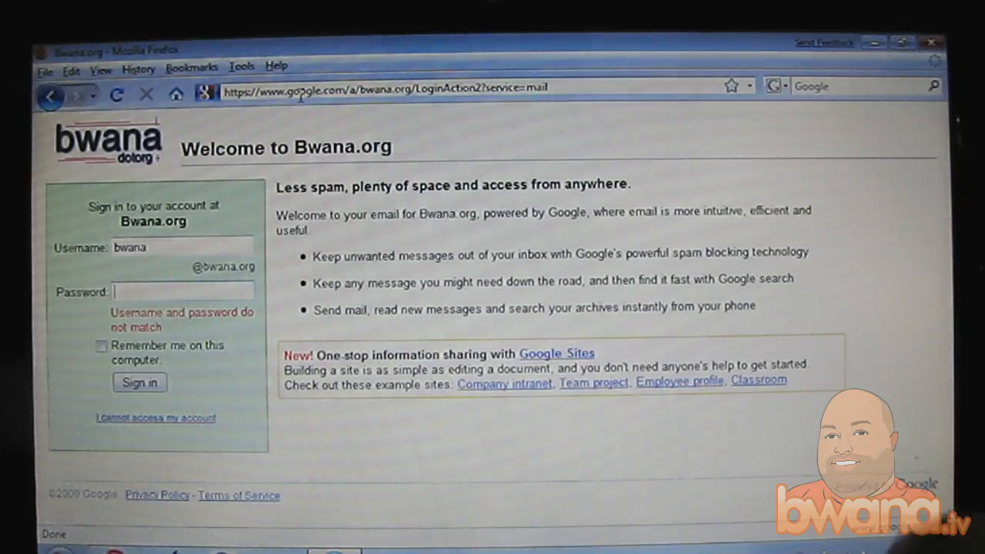
pyautogui.click(139, 381)
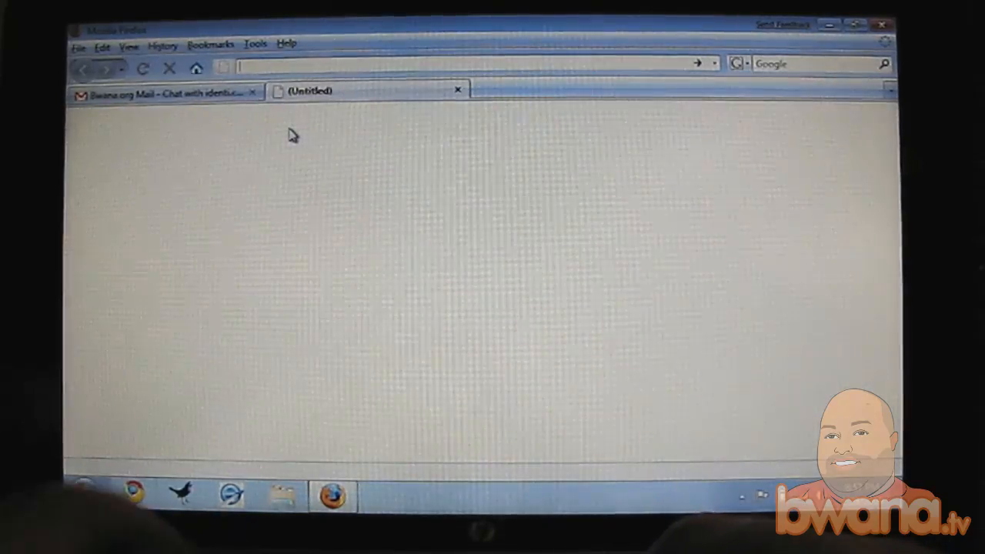
pyautogui.write('www.youtube.com')
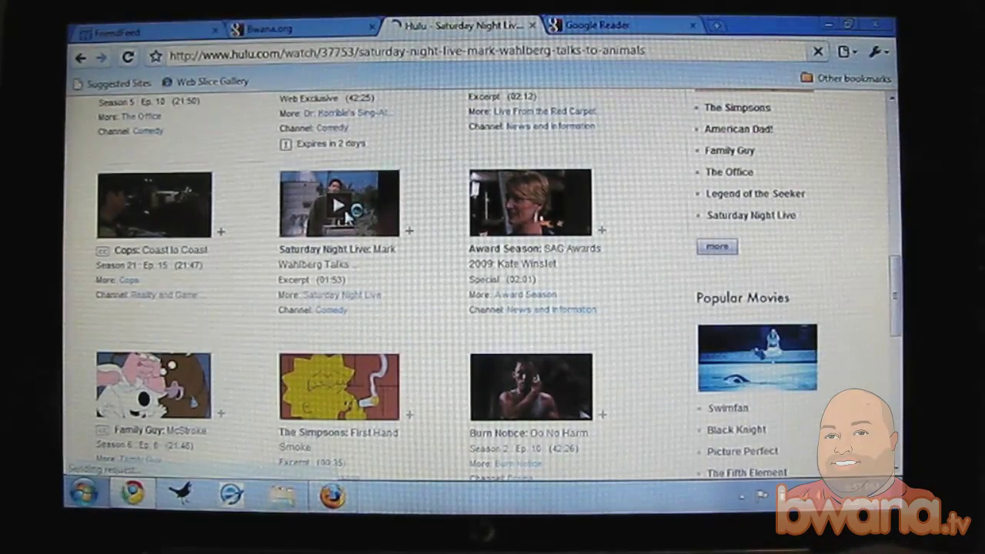
pyautogui.click(339, 204)
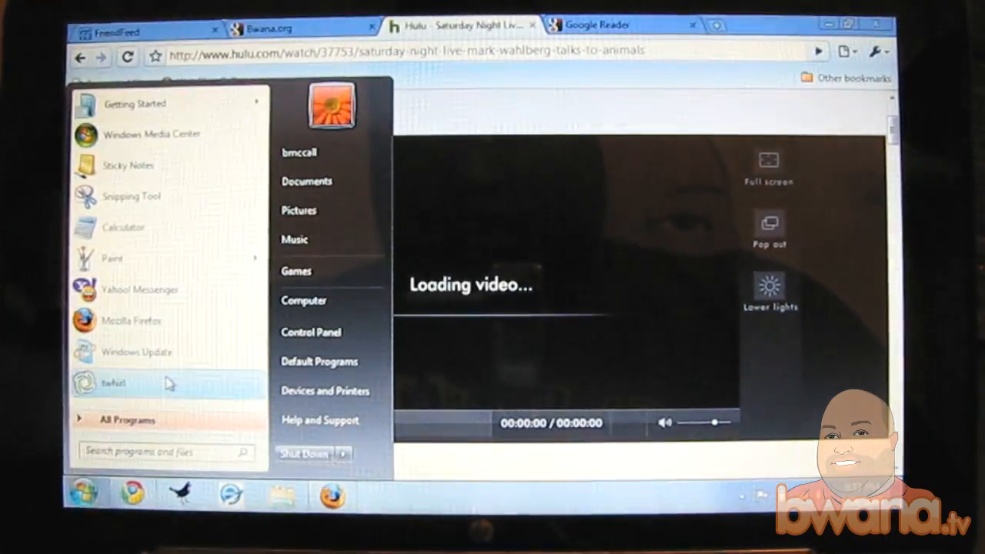
pyautogui.moveTo(111, 258)
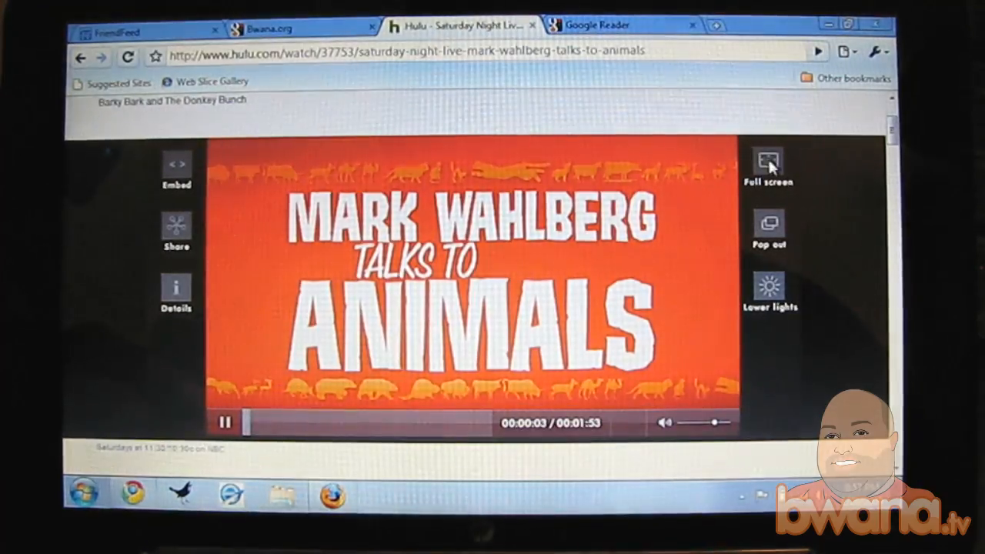
pyautogui.click(769, 158)
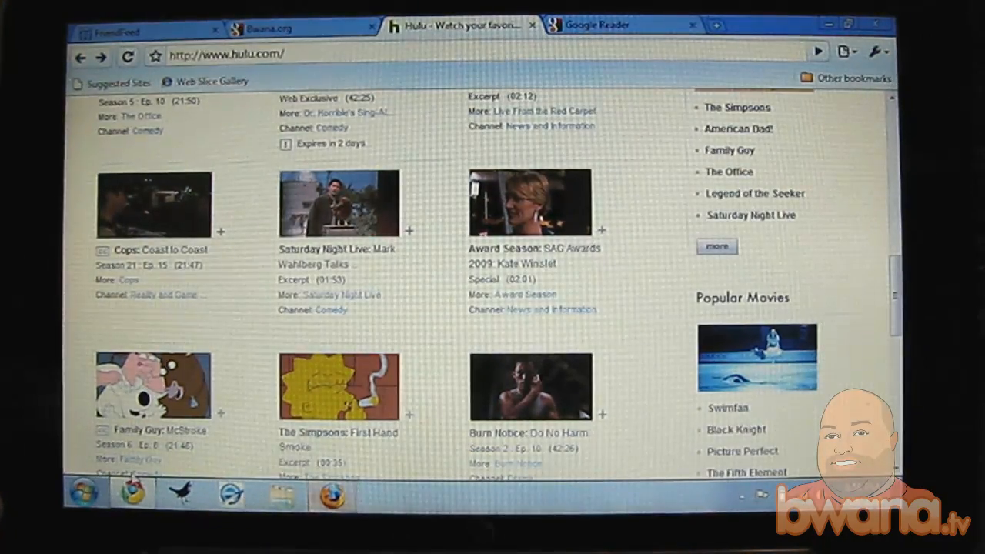
# Step: Use Show Desktop at the taskbar's end to hide all windows and reveal the desktop
pyautogui.click(77, 491)
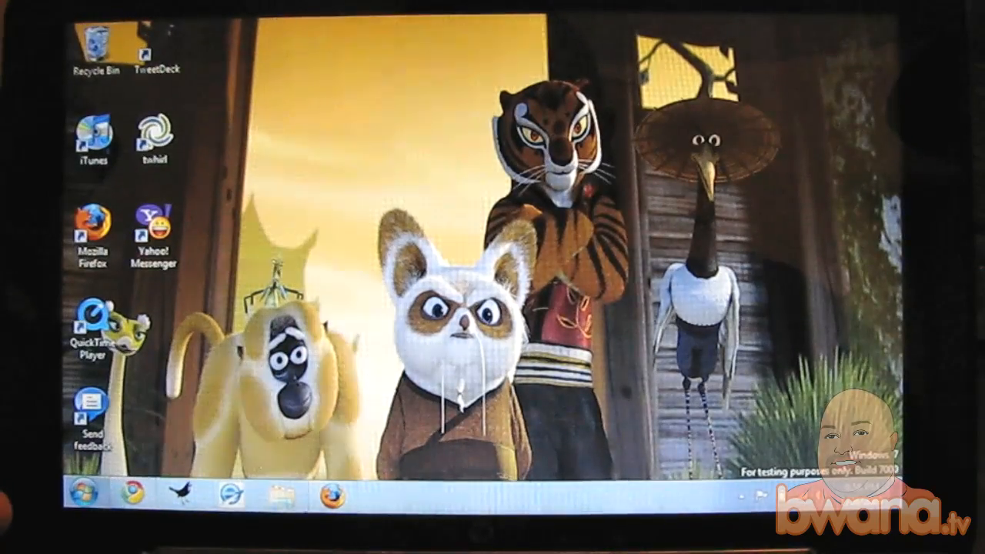
pyautogui.click(74, 499)
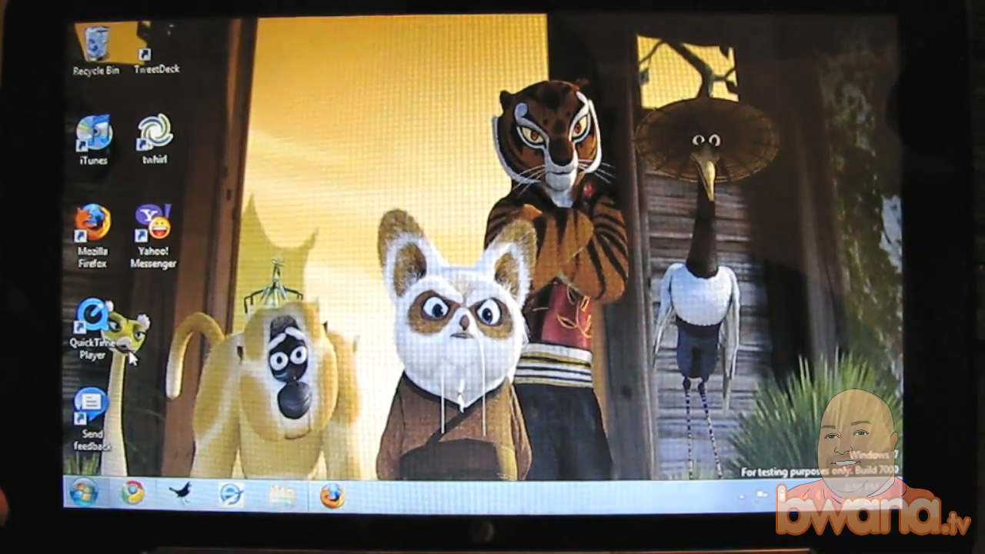
pyautogui.click(730, 506)
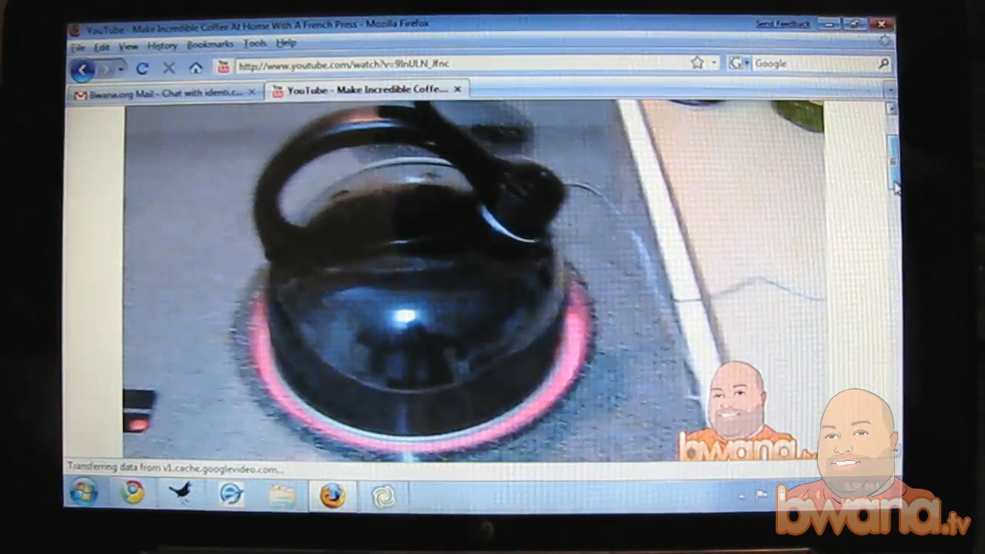
# Step: Play the French press coffee video in Firefox and move on to the Gmail tab
pyautogui.click(161, 95)
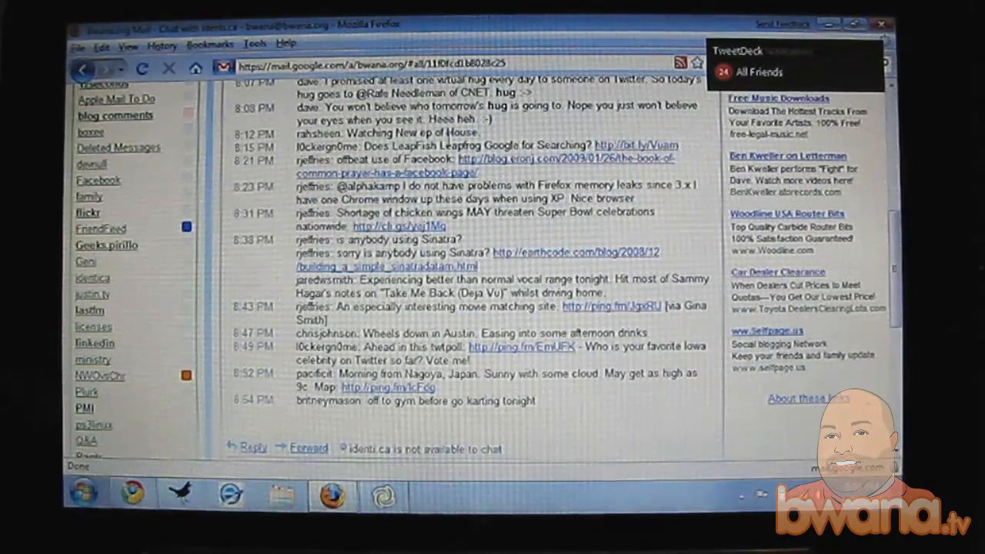
# Step: Check the Gmail chat stream and the twhirl window, then close twhirl
pyautogui.doubleClick(462, 145)
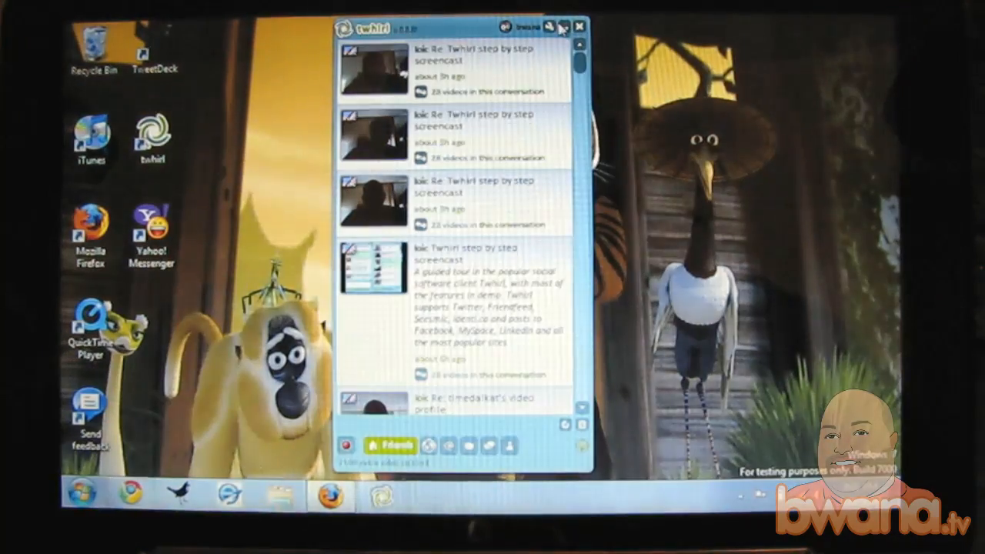
pyautogui.click(579, 28)
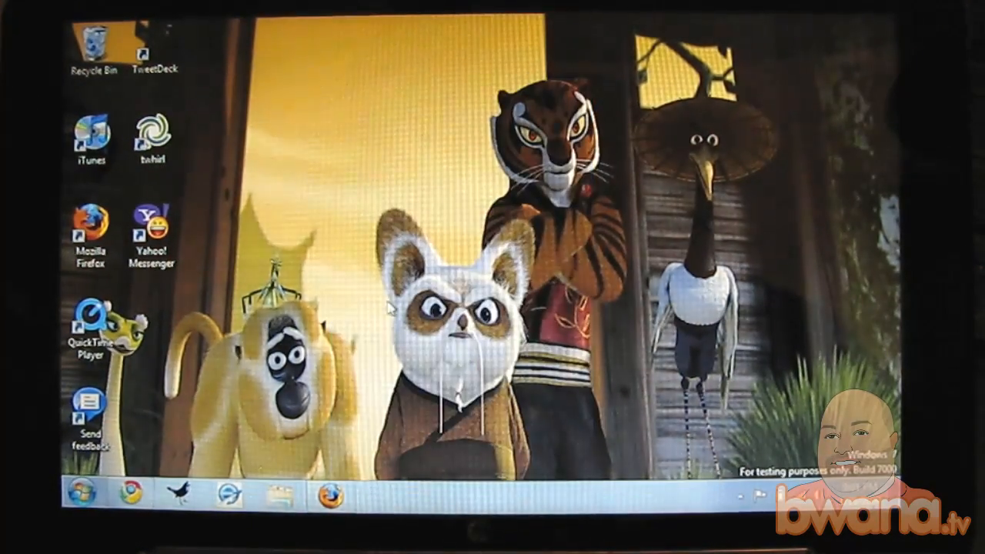